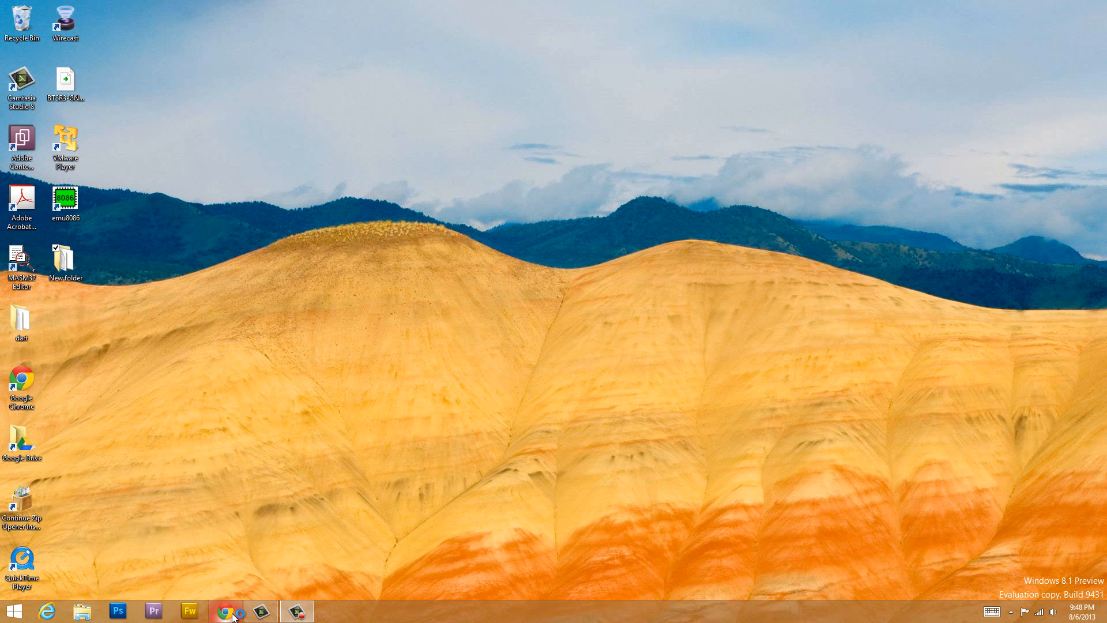
Download the emu8086 zip from emu8086.com in Chrome, then exit the browser.
click(228, 611)
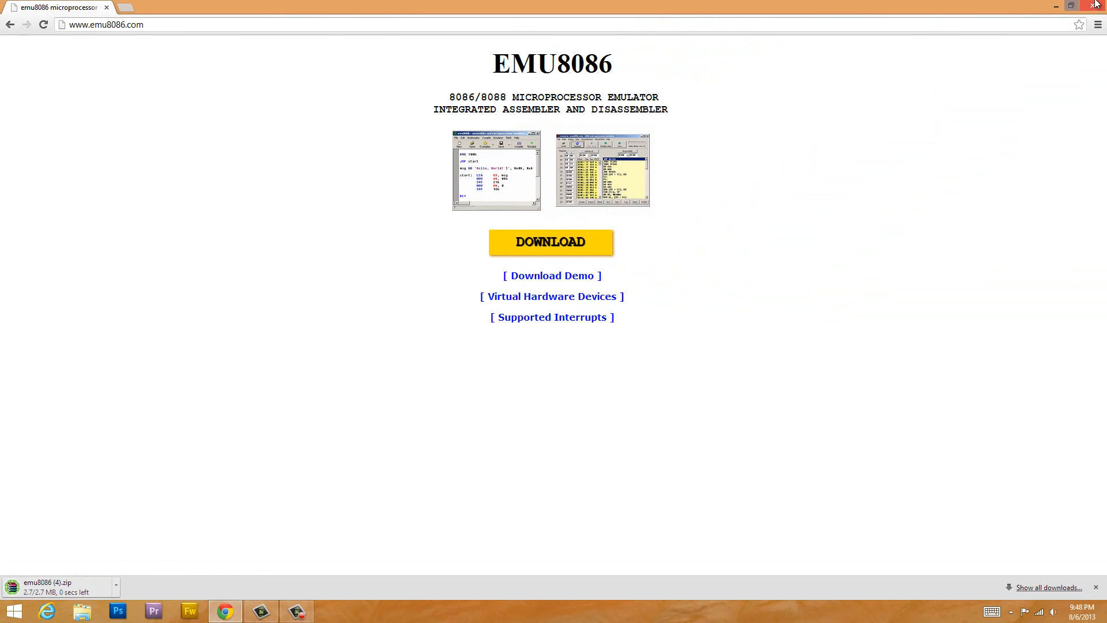
click(1099, 7)
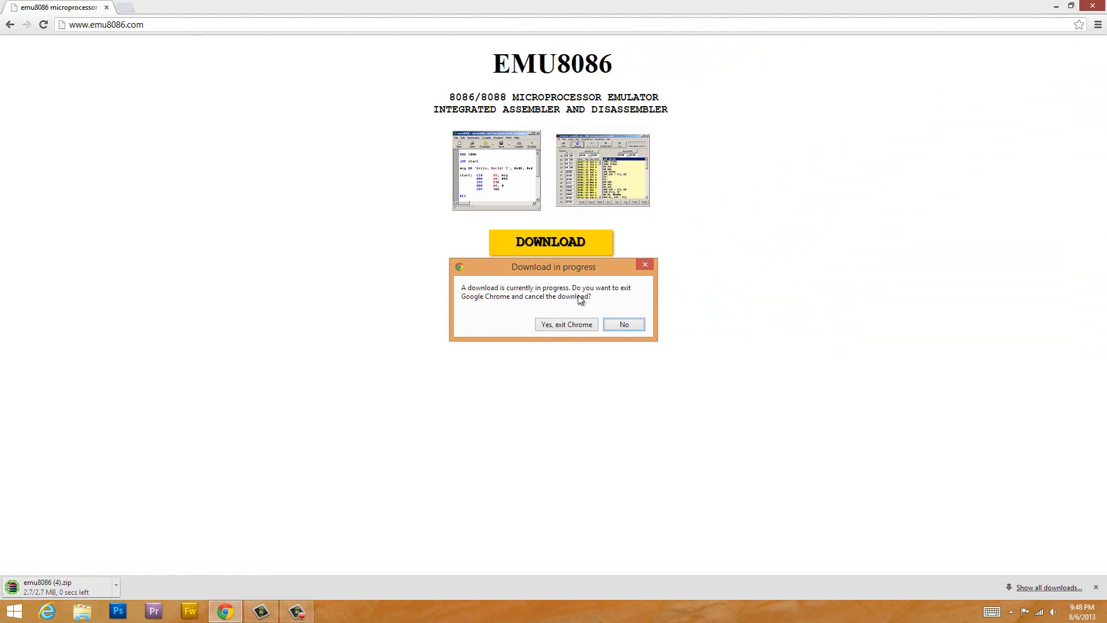
click(565, 324)
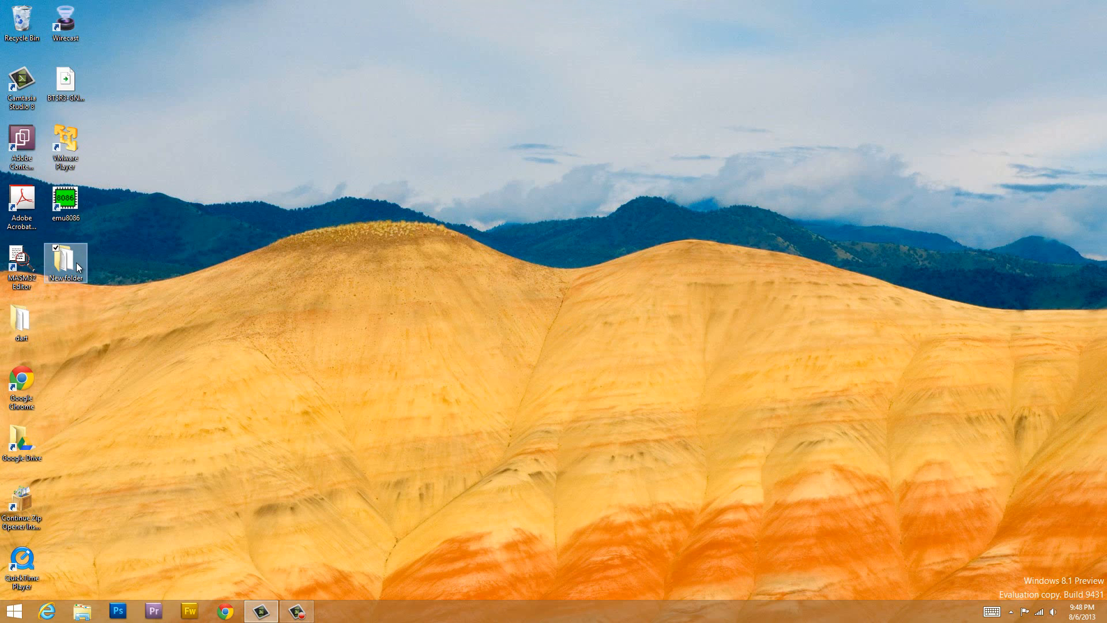
double_click(65, 259)
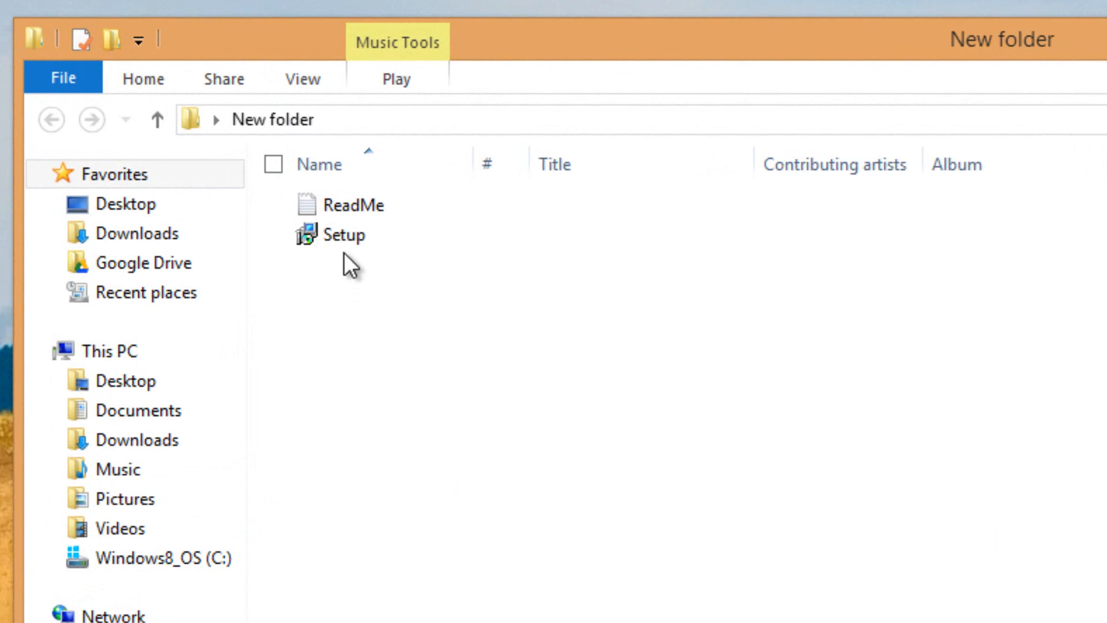
click(344, 235)
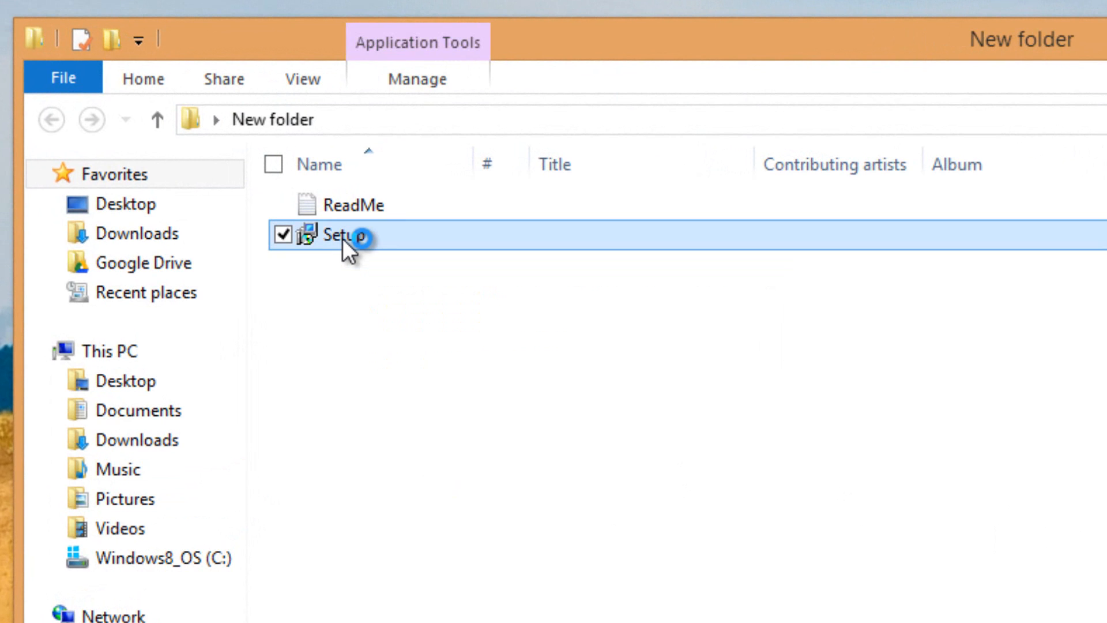
double_click(332, 235)
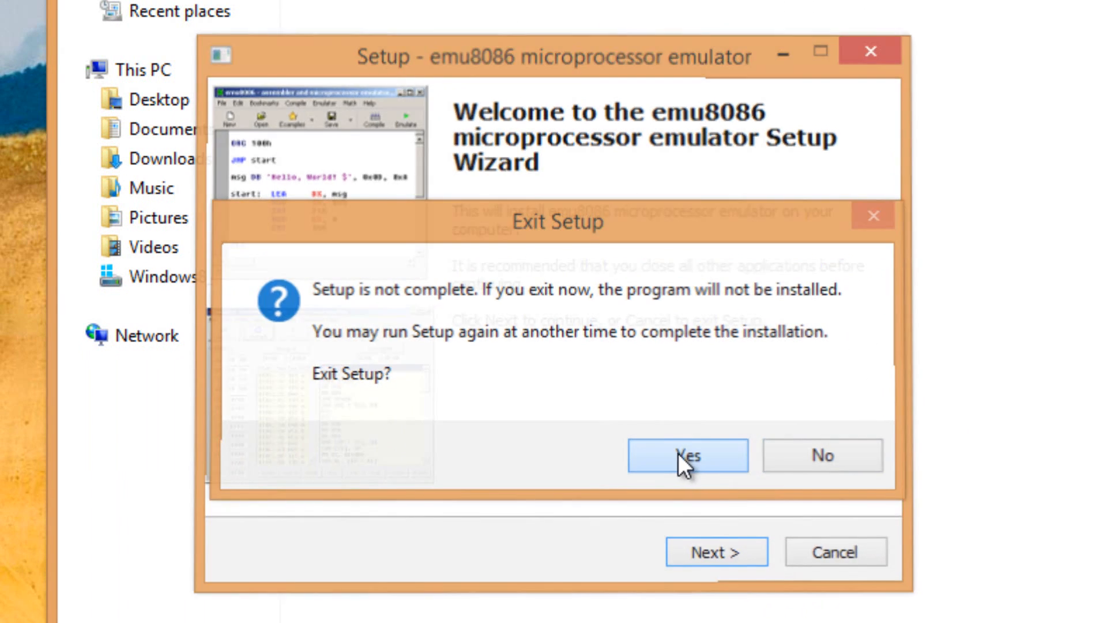
click(688, 455)
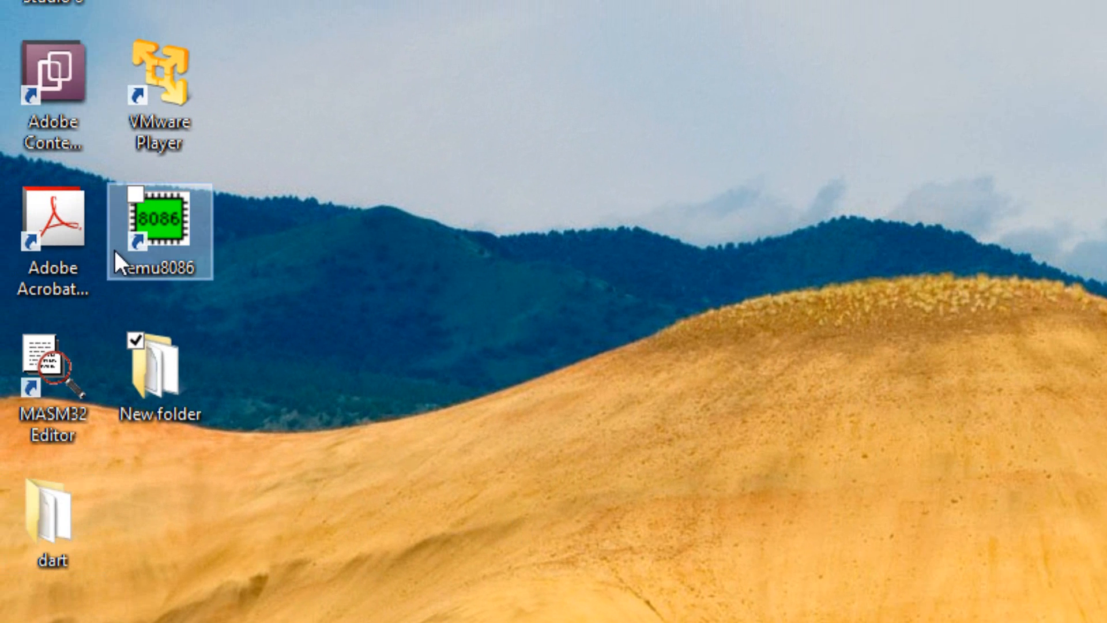
mouse_move(146, 279)
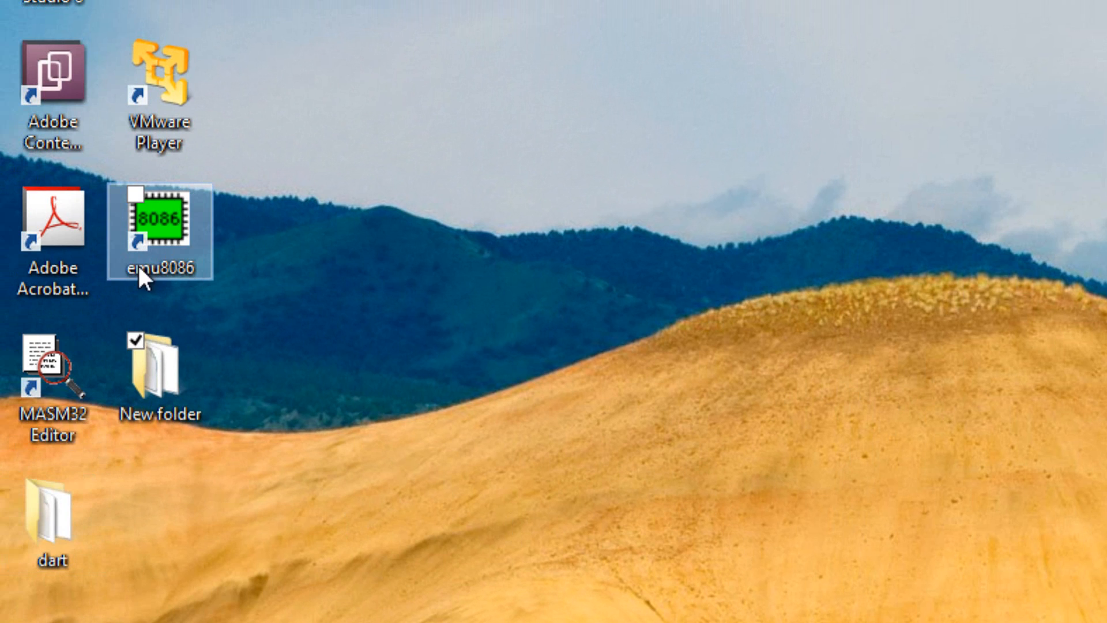
mouse_move(152, 233)
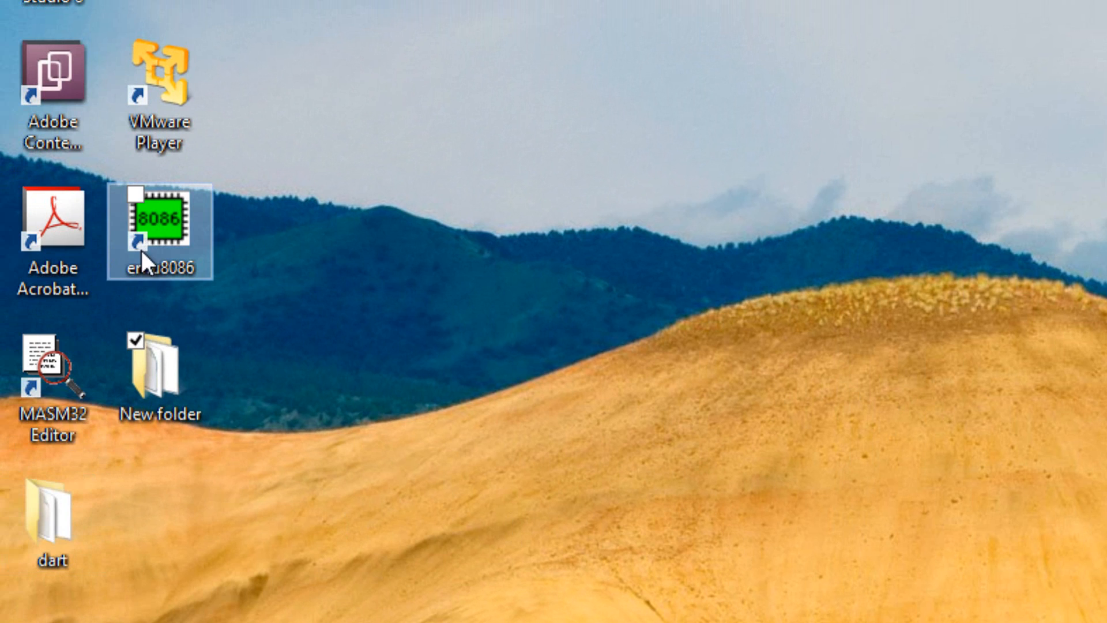
mouse_move(169, 253)
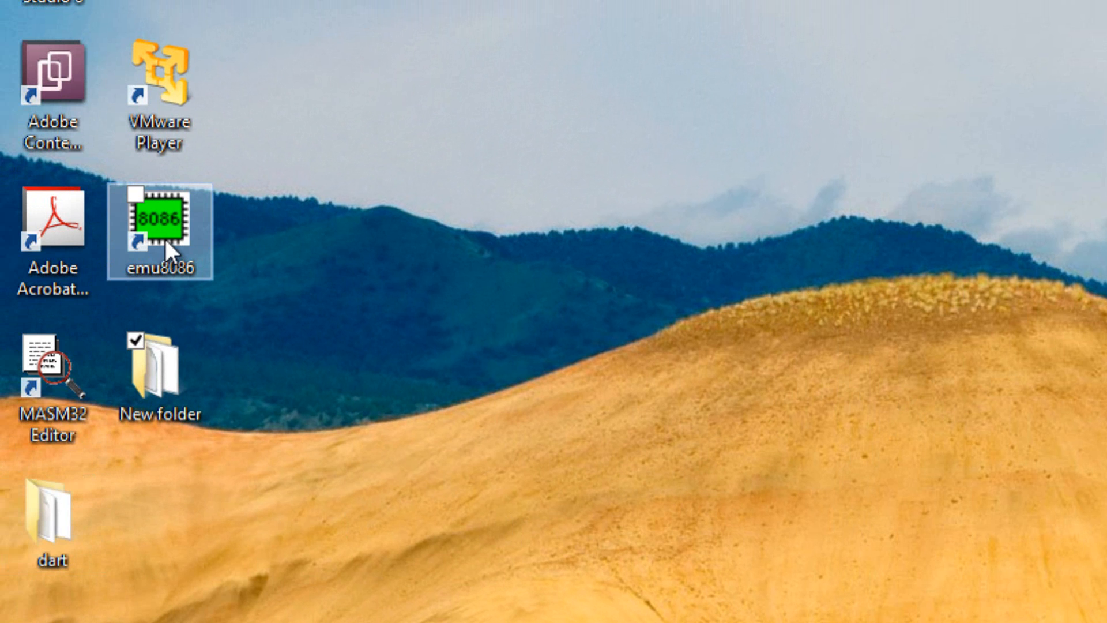
Launch emu8086 from its desktop shortcut to reach the welcome screen.
double_click(160, 222)
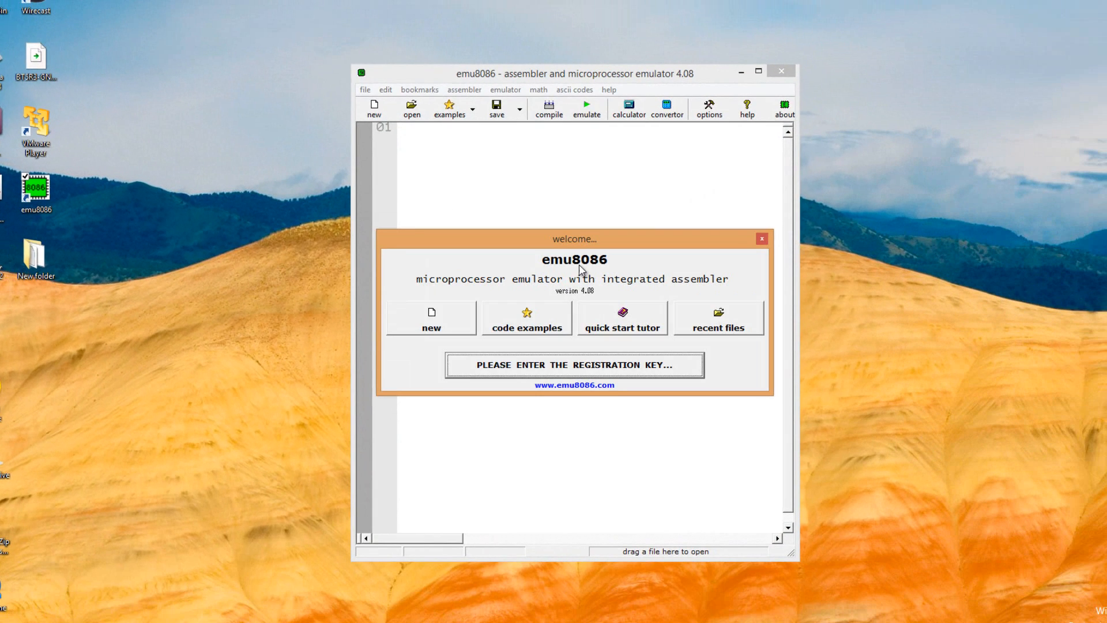
mouse_move(545, 367)
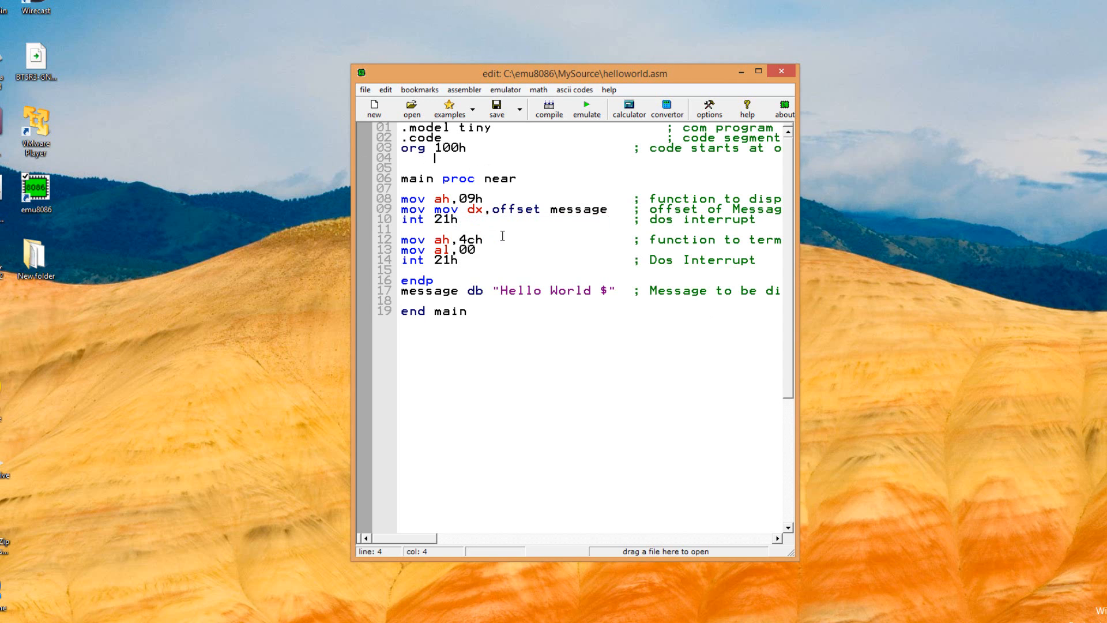
mouse_move(406, 416)
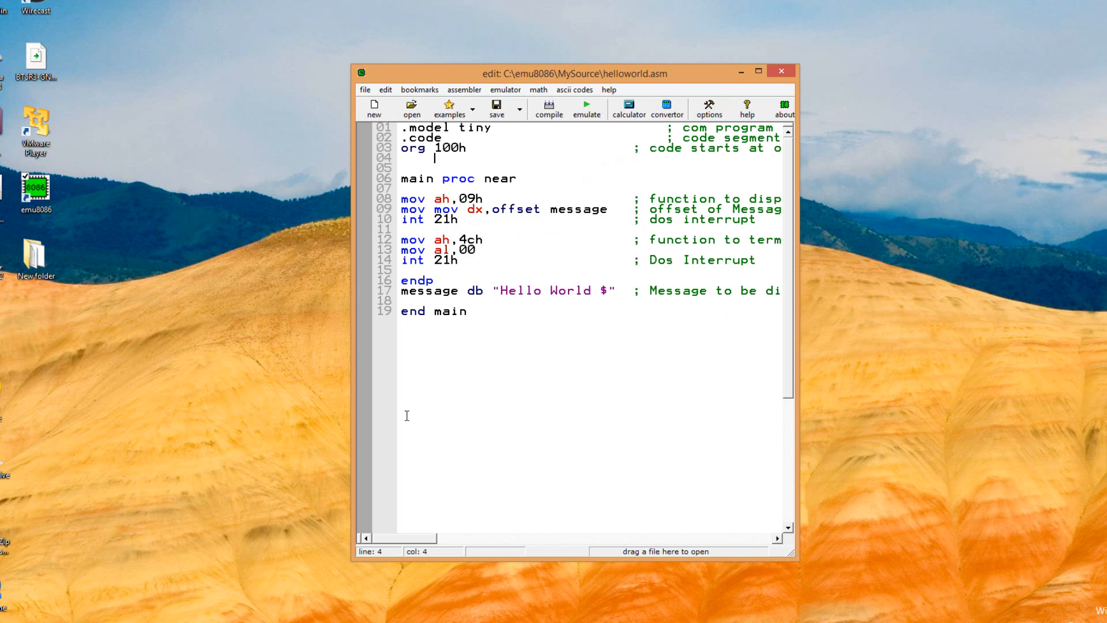
mouse_move(803, 72)
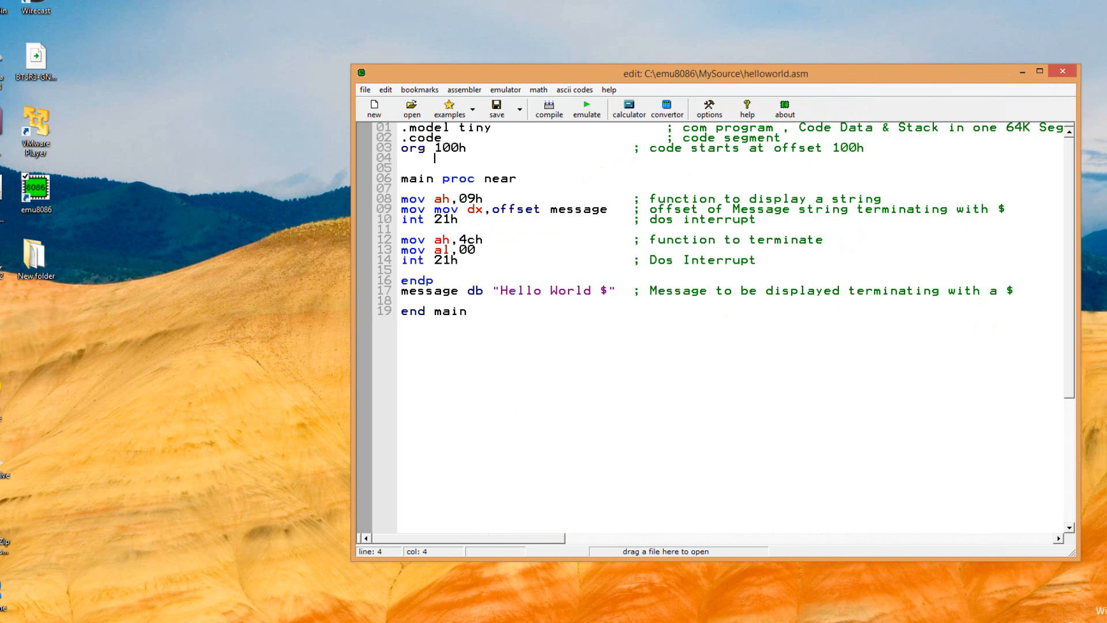
Correct line 9 to read mov dx,offset message and review the .code directive.
click(1039, 70)
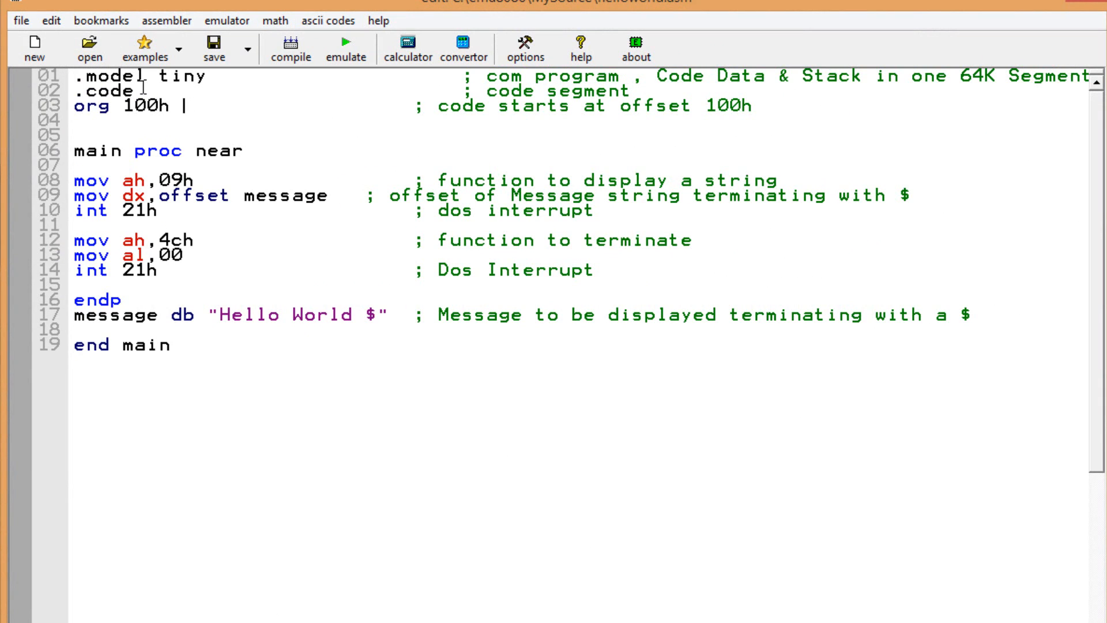
double_click(105, 90)
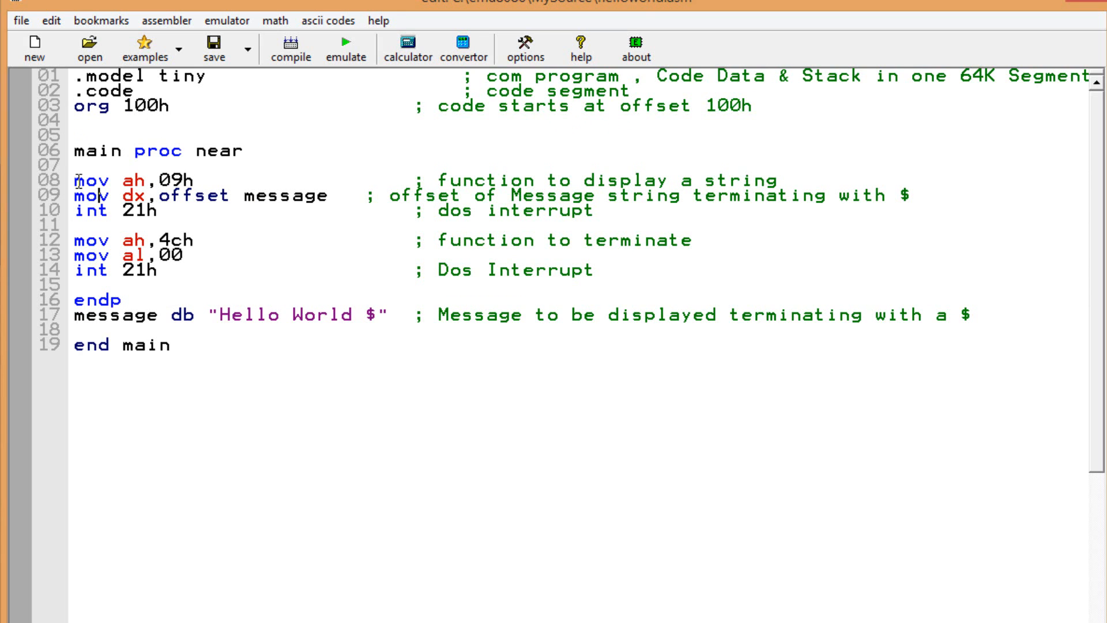
double_click(89, 181)
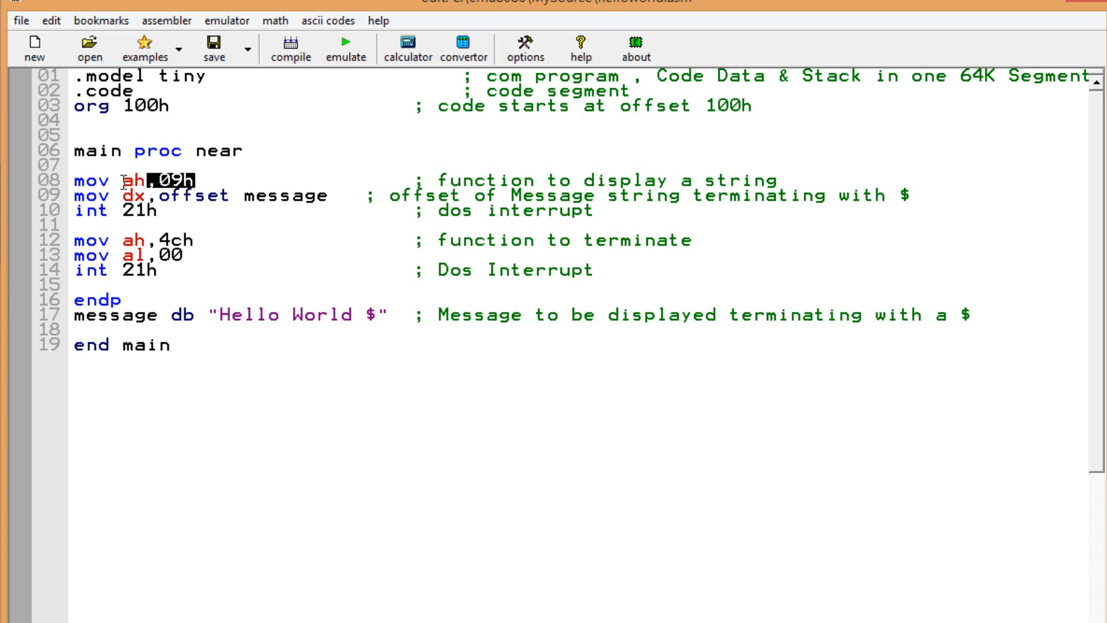
double_click(130, 181)
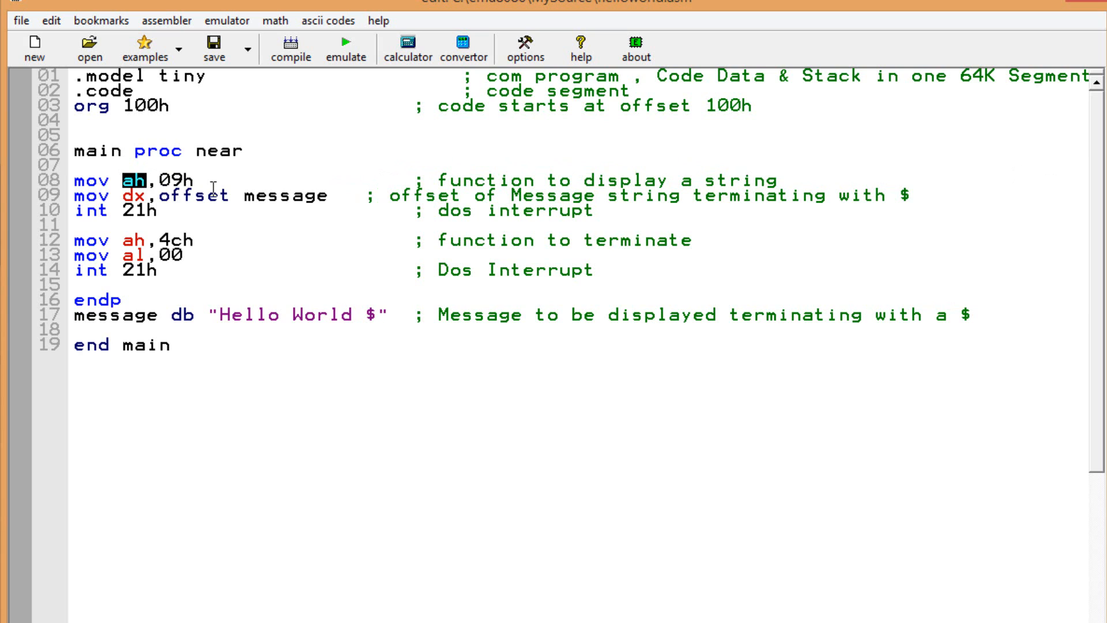
mouse_move(668, 200)
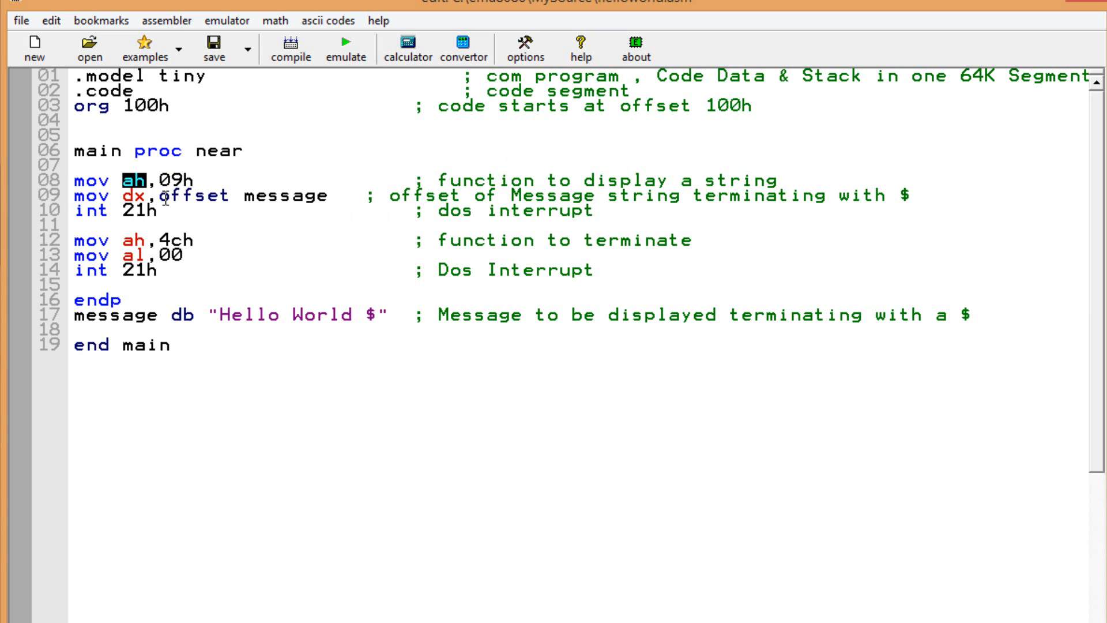
mouse_move(339, 200)
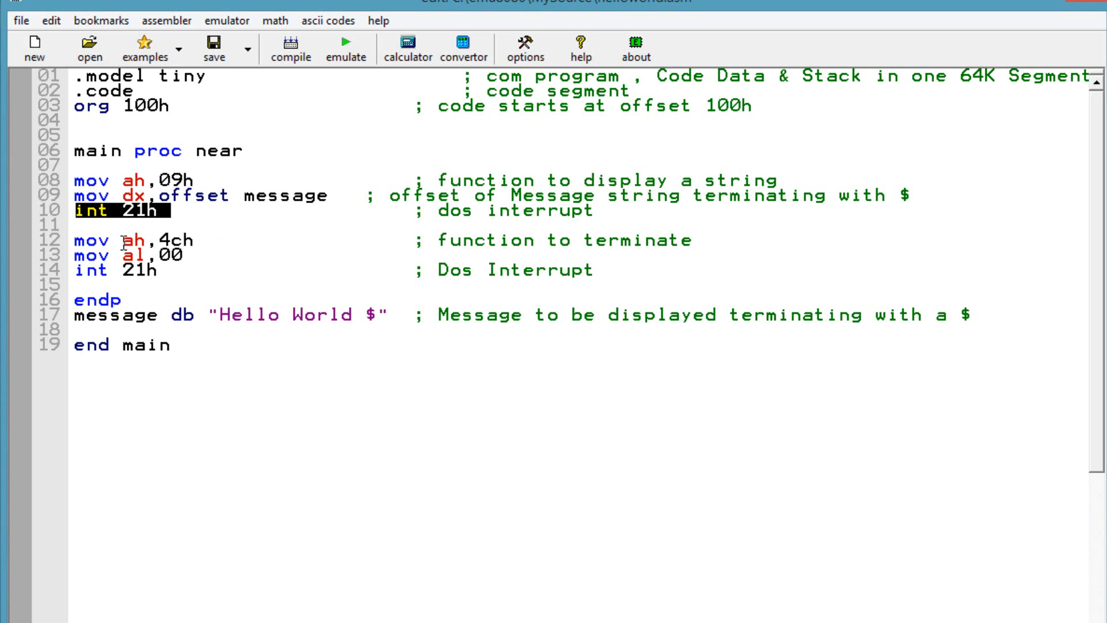
double_click(128, 241)
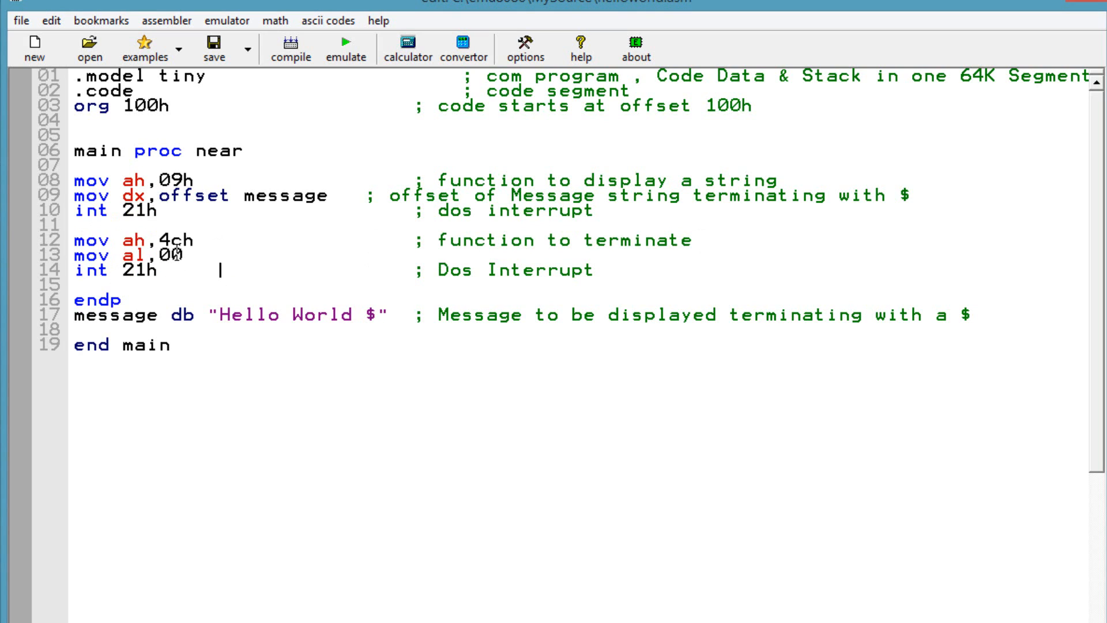
double_click(127, 255)
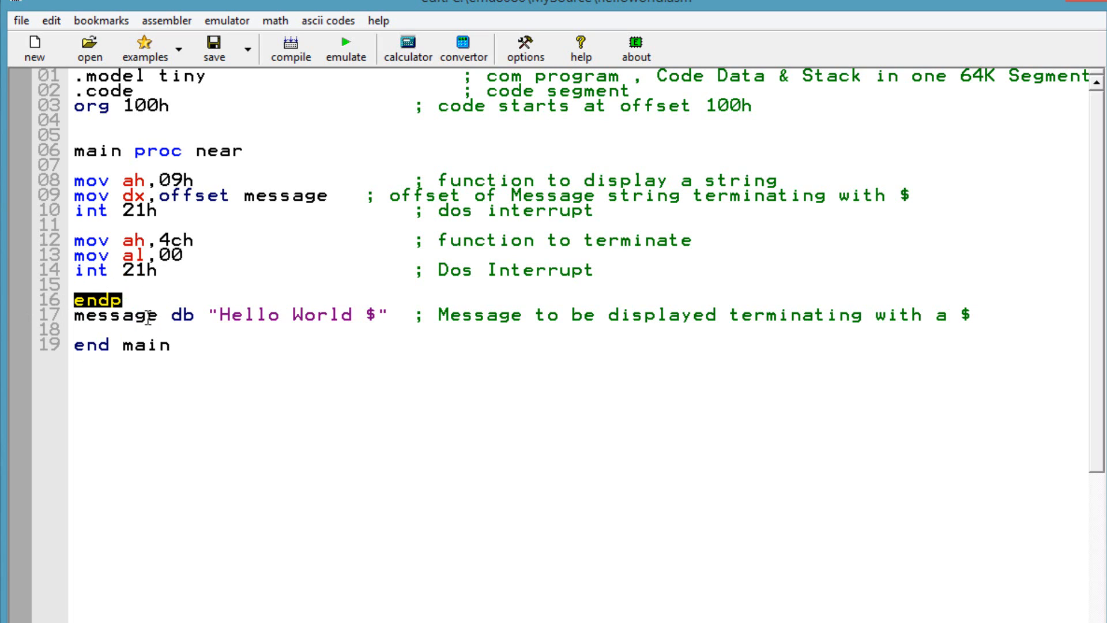
Review the message data line: its label, the quoted "Hello World" text and the $ terminator.
double_click(92, 315)
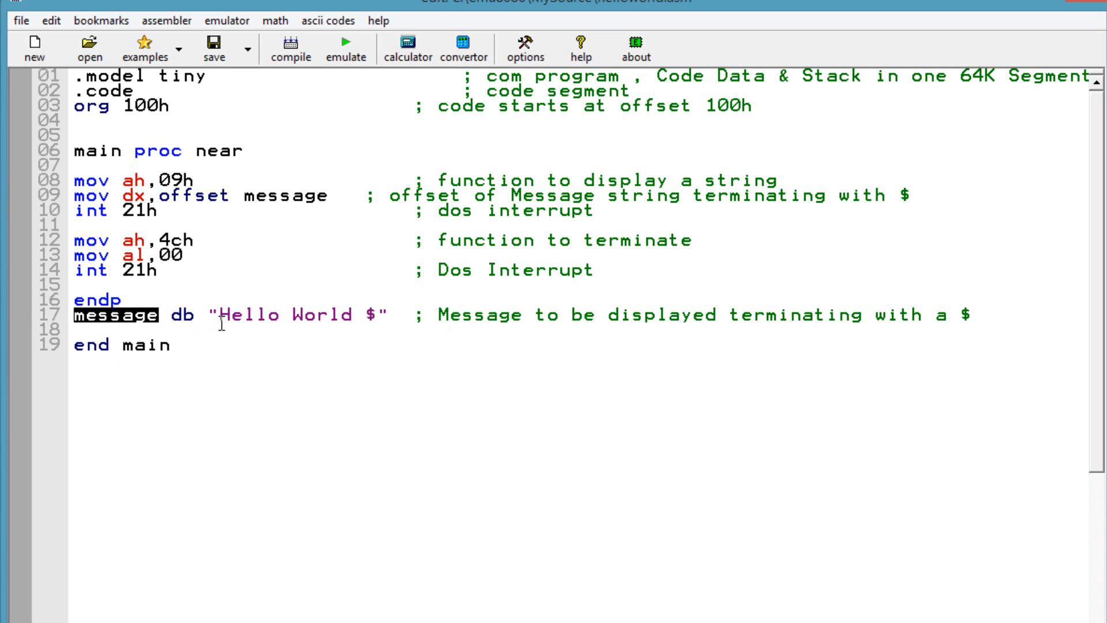
double_click(180, 314)
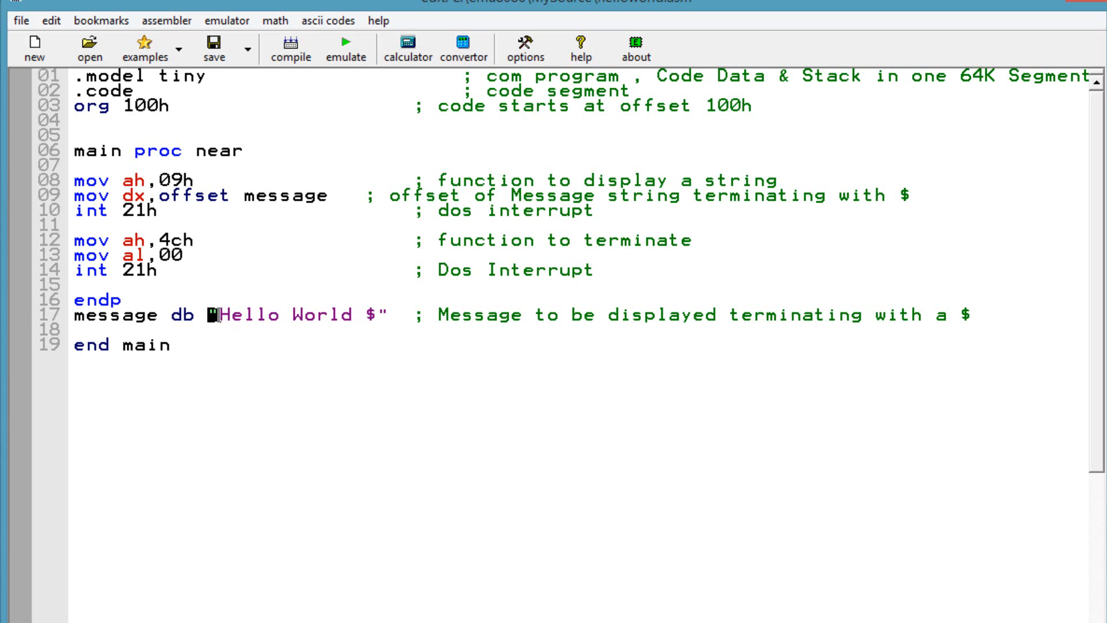
click(372, 314)
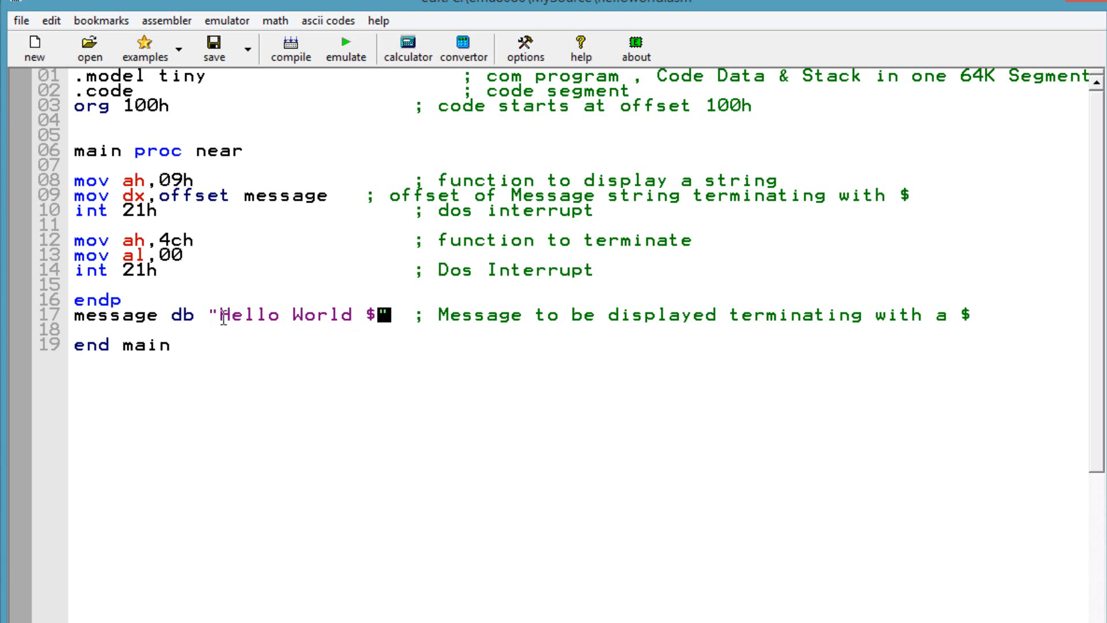
drag(222, 315, 352, 315)
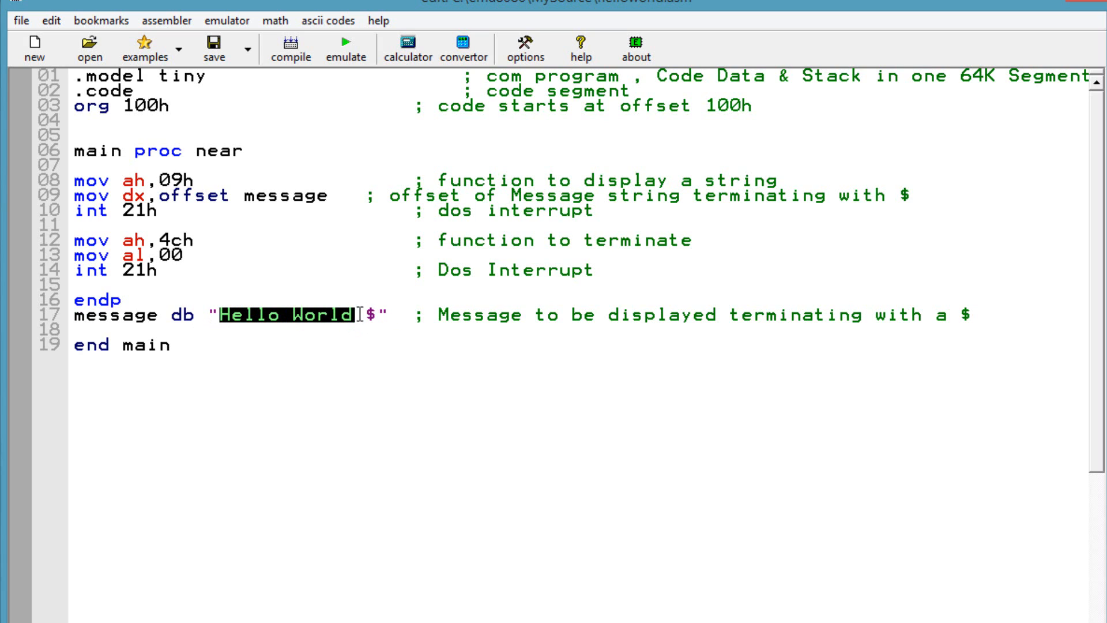
click(367, 316)
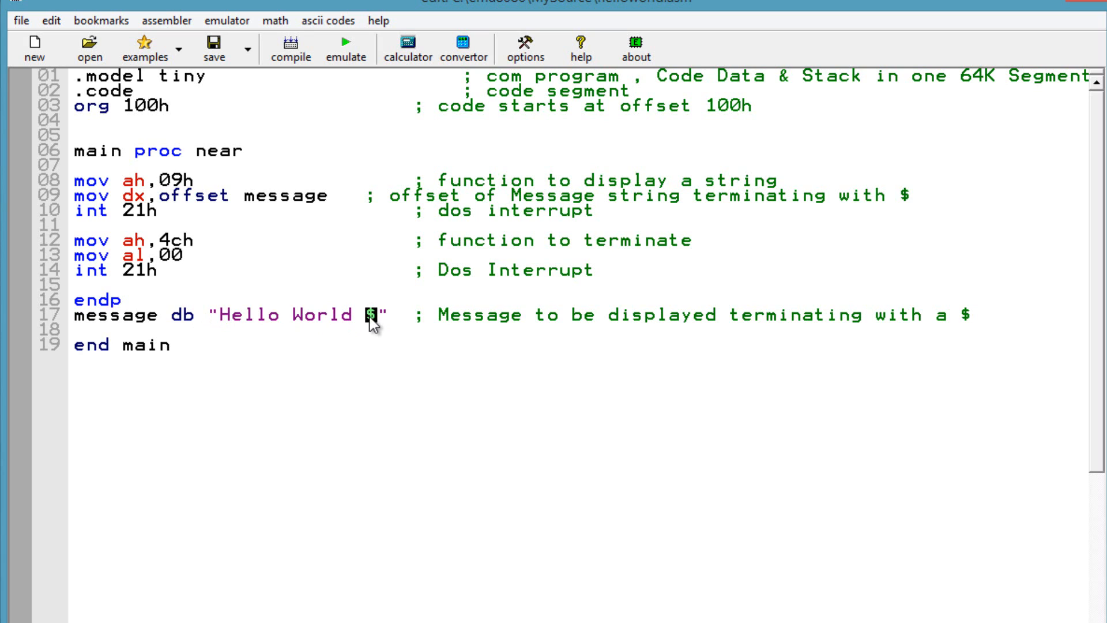
mouse_move(59, 401)
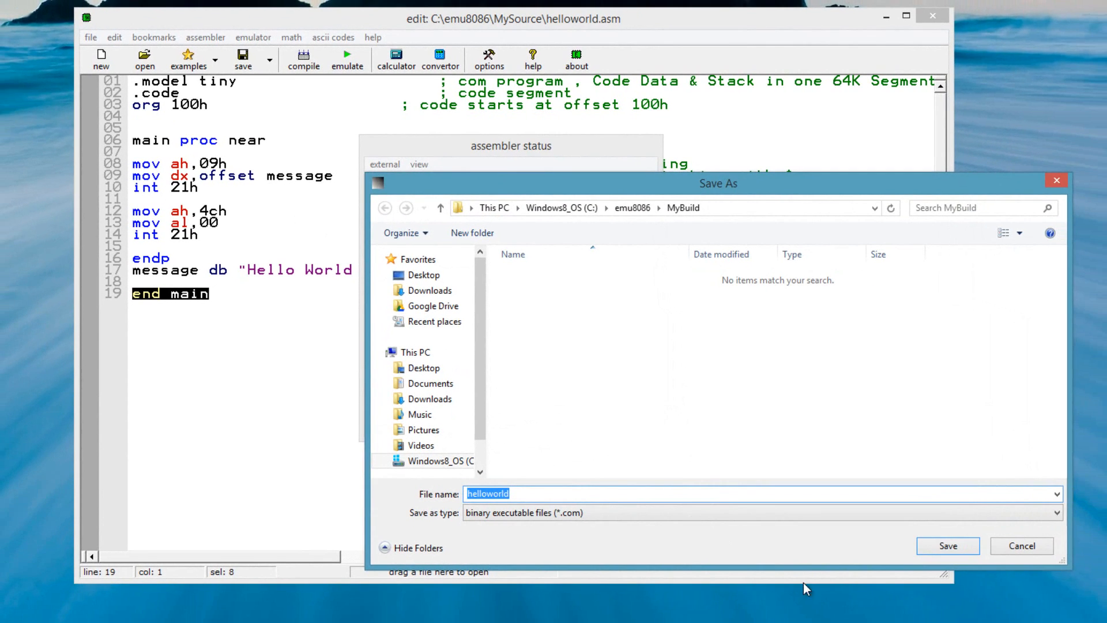
Save the build as helloworld.com (26 bytes) and run it until it returns control to the OS.
click(947, 546)
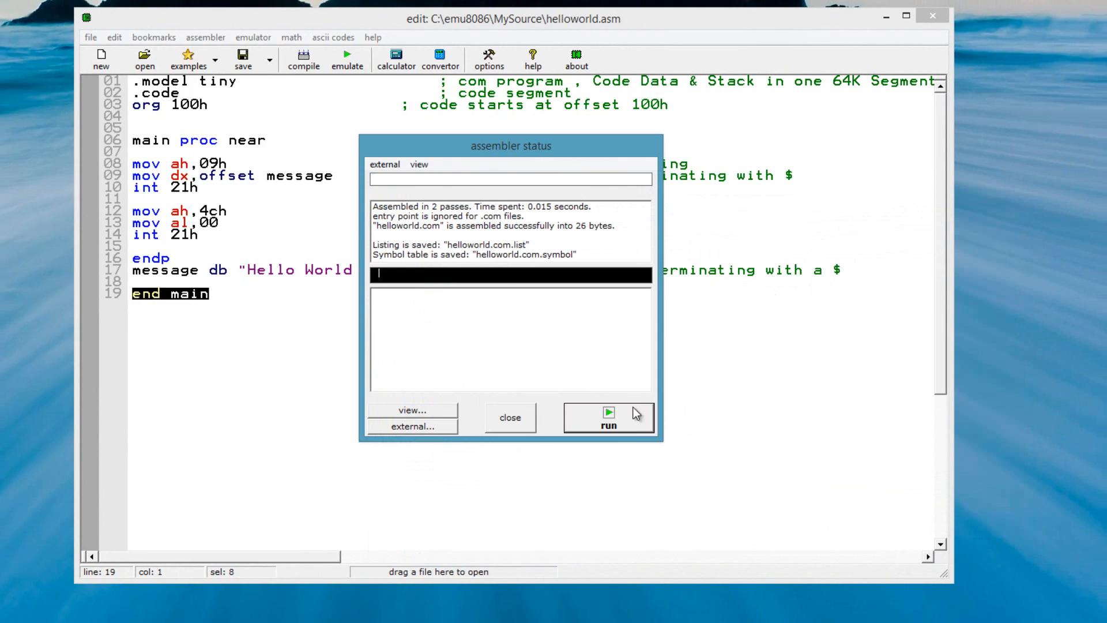
click(608, 416)
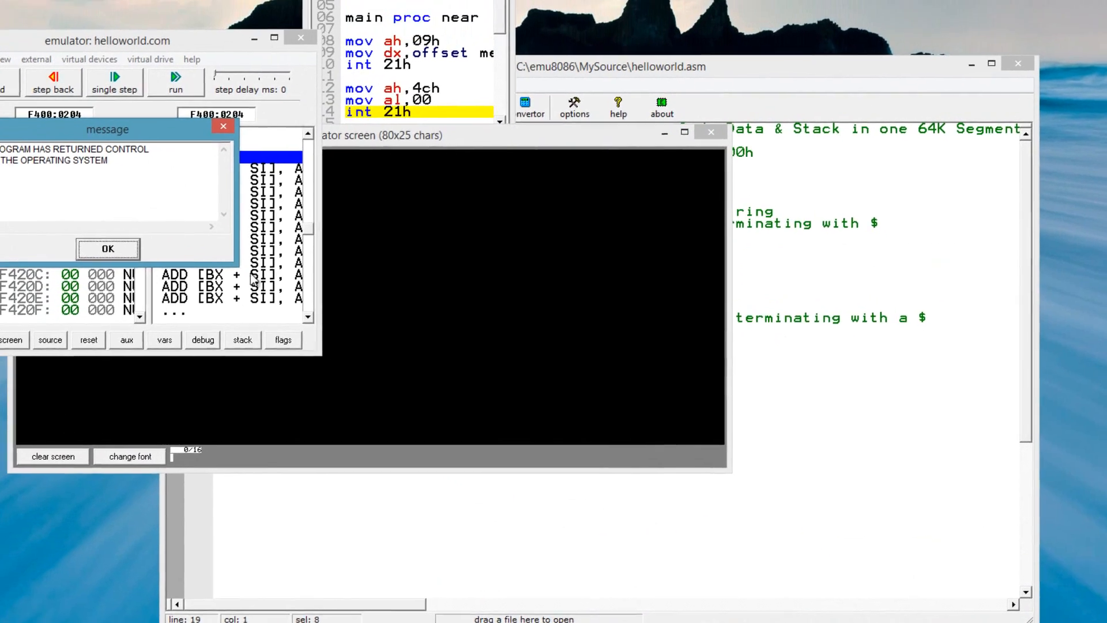